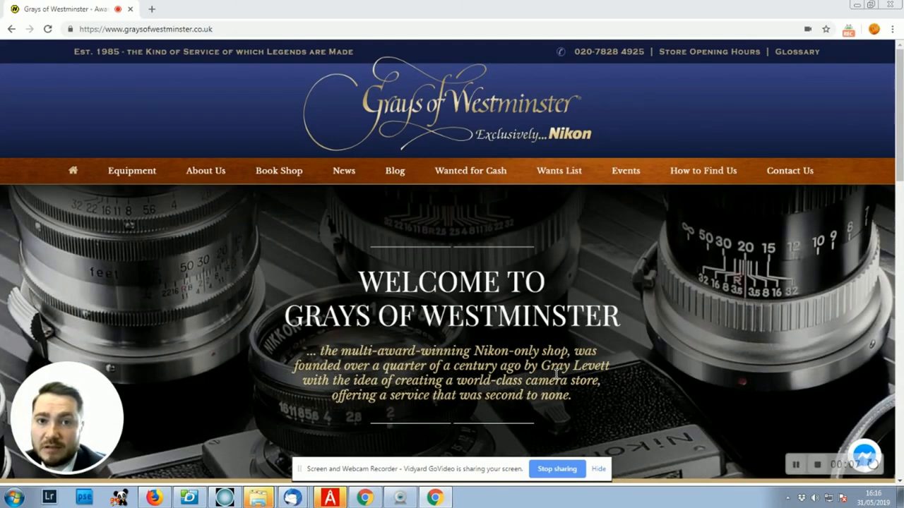
pyautogui.moveTo(459, 497)
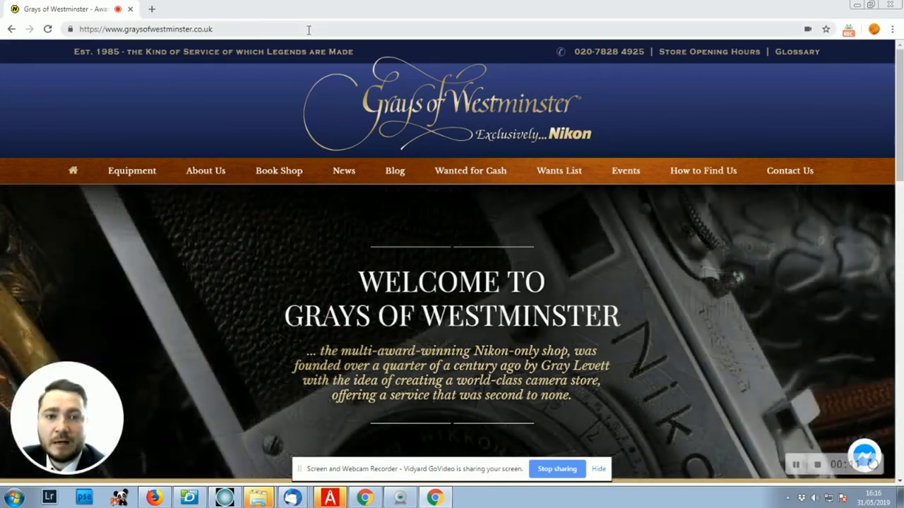
# Navigate to camerashuttercount.com and dismiss the Logitech Webcam Controller popup.
pyautogui.click(144, 28)
pyautogui.write('ca')
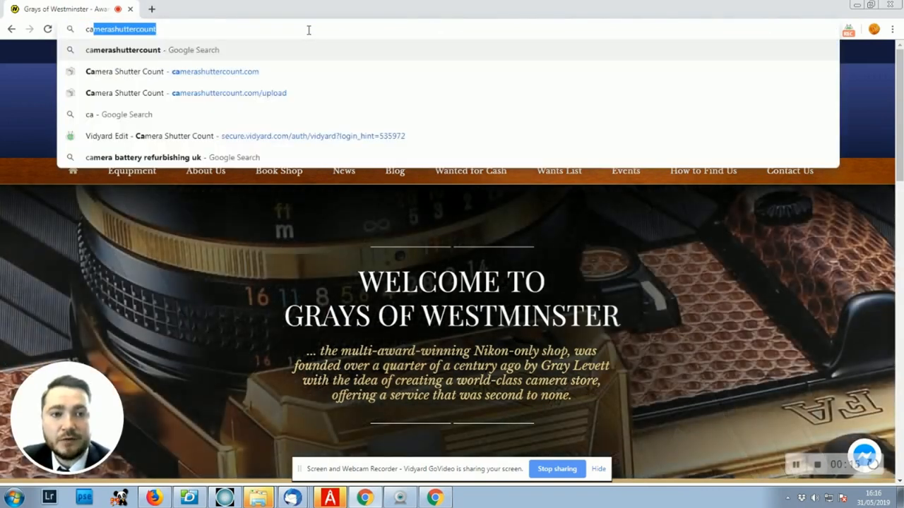
pyautogui.click(195, 71)
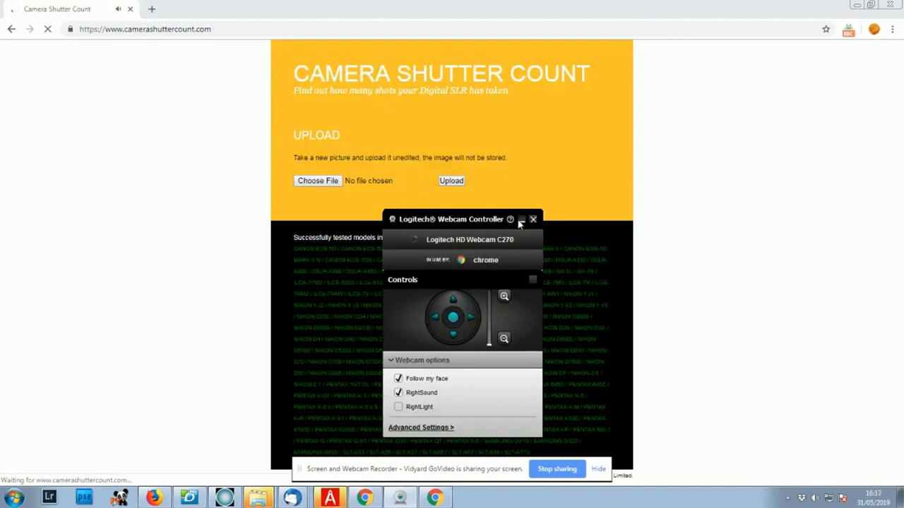
pyautogui.click(533, 219)
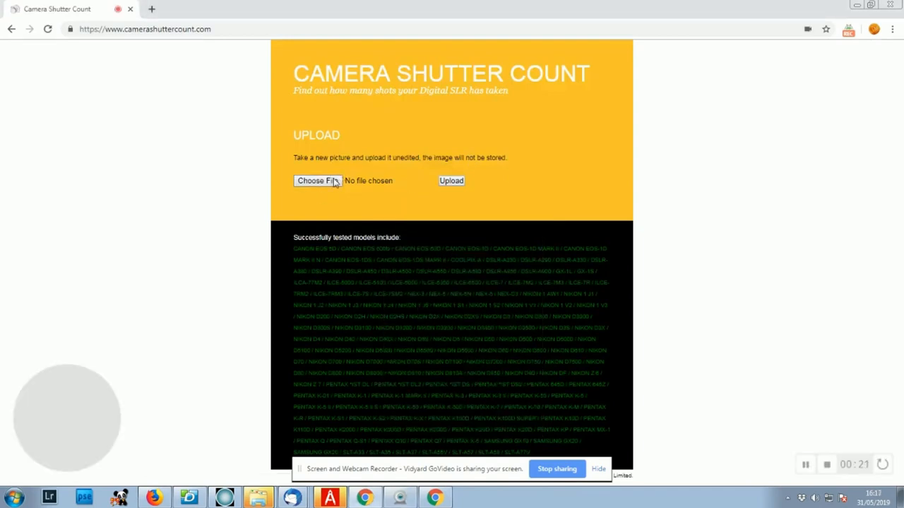
# Choose DSC_1048.JPG from the 112ND810 folder as the file to upload.
pyautogui.click(316, 181)
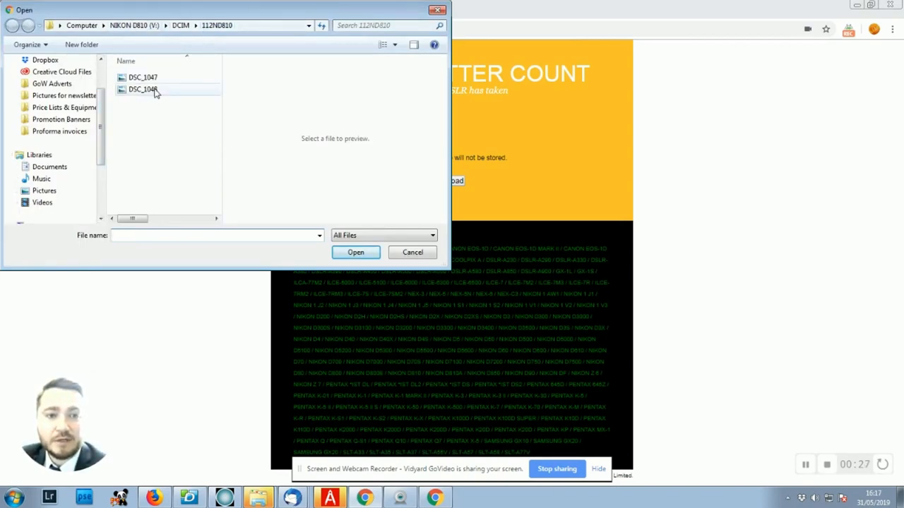
pyautogui.click(142, 89)
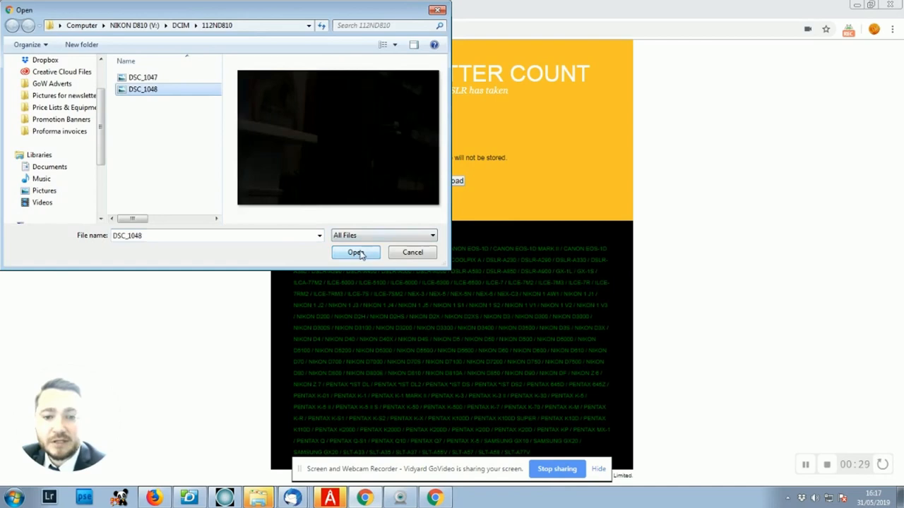
pyautogui.click(356, 253)
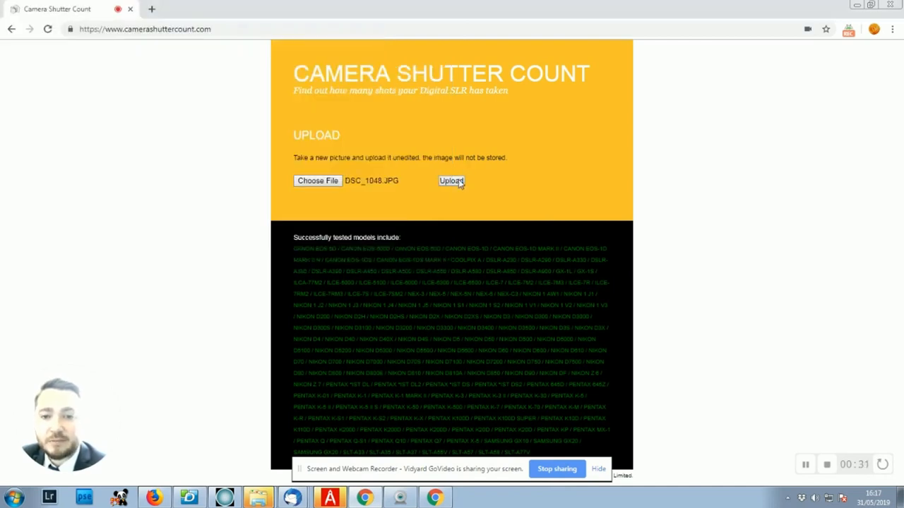
# Upload DSC_1048.JPG and get the Nikon D810 shutter count of 14970.
pyautogui.click(452, 180)
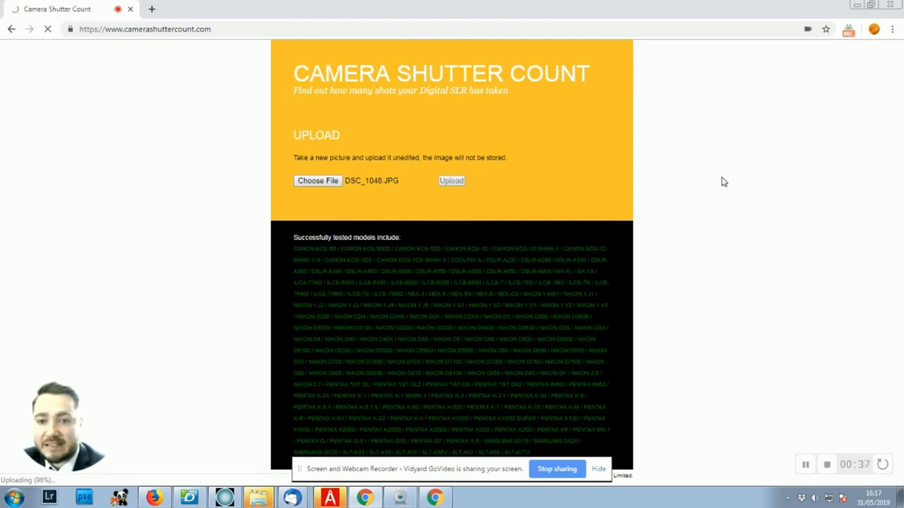
pyautogui.click(450, 180)
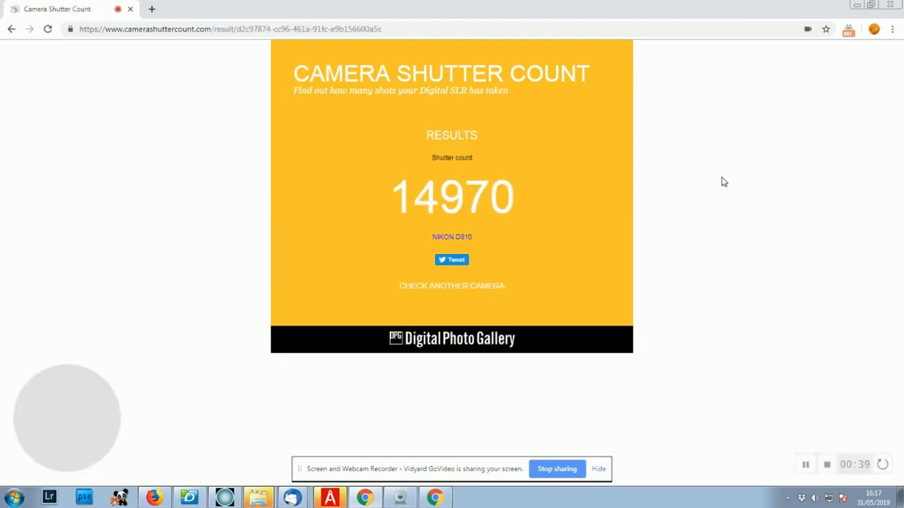